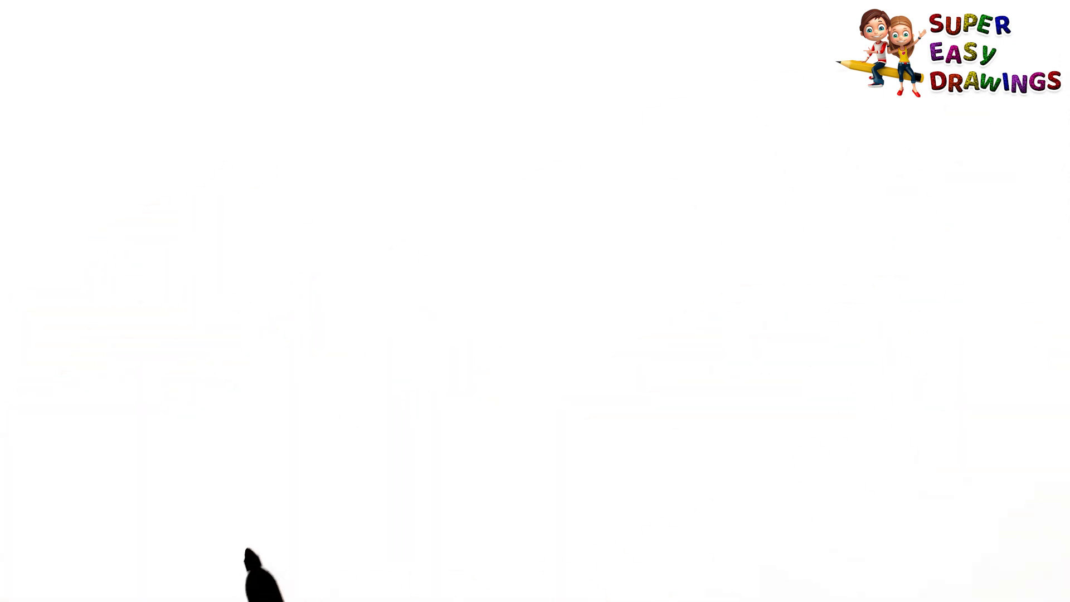
drag(273, 543, 525, 546)
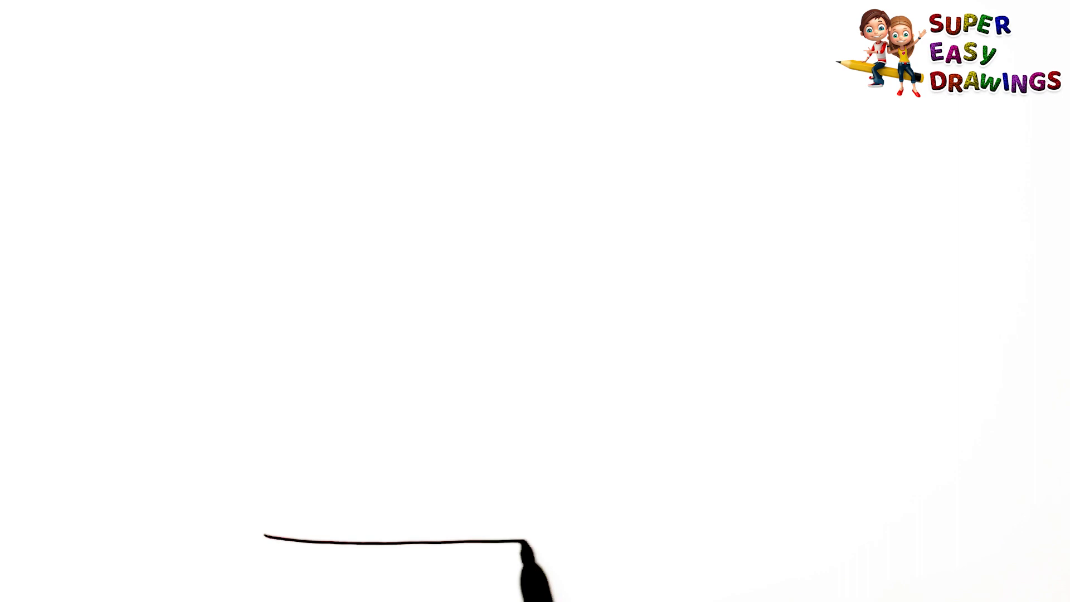
drag(533, 553, 819, 549)
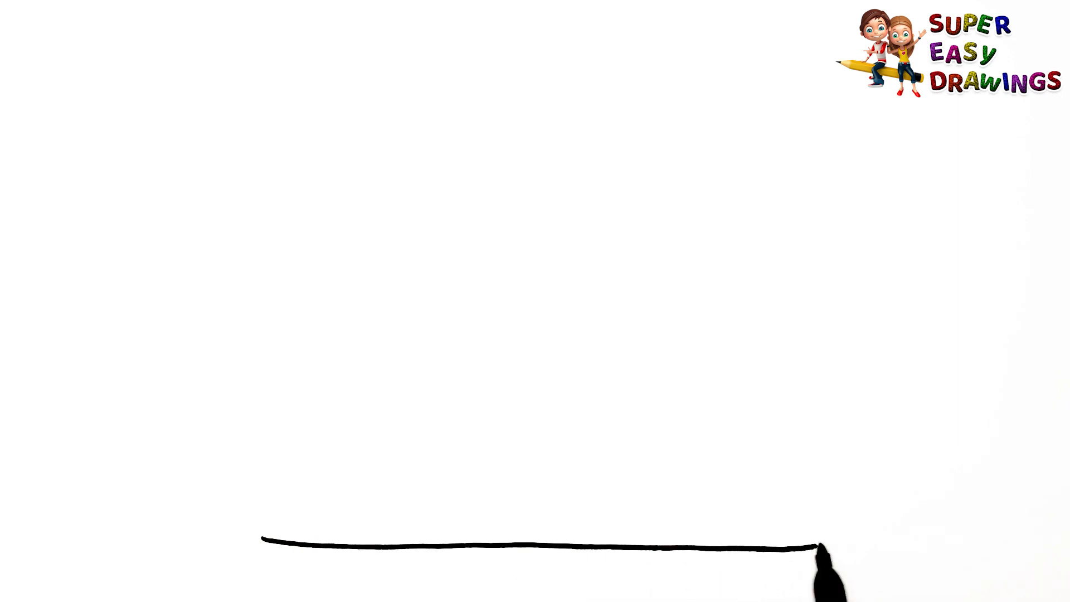
drag(819, 559, 833, 463)
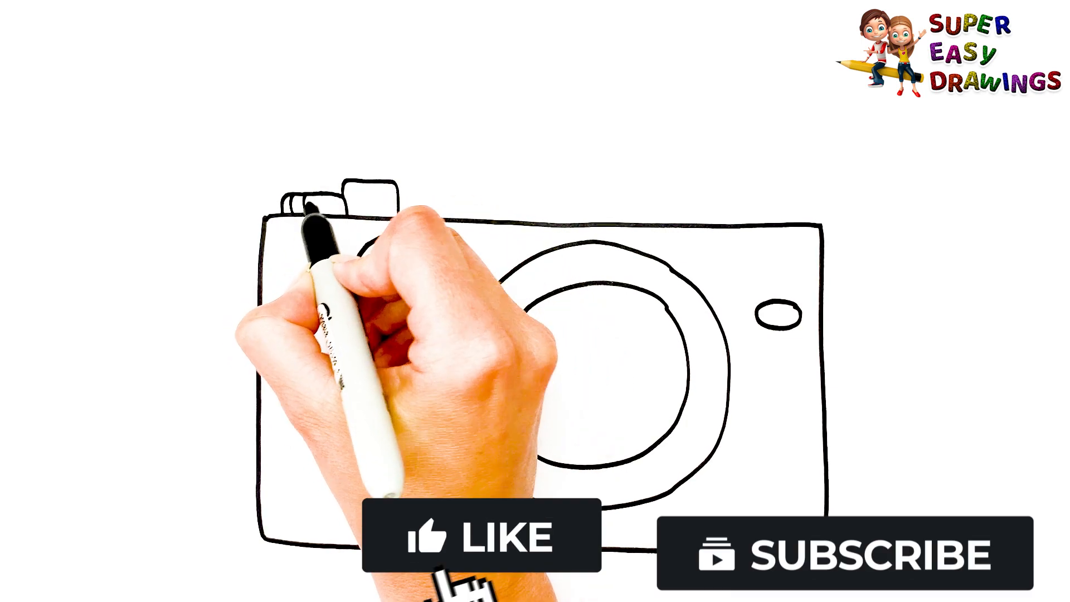
click(479, 536)
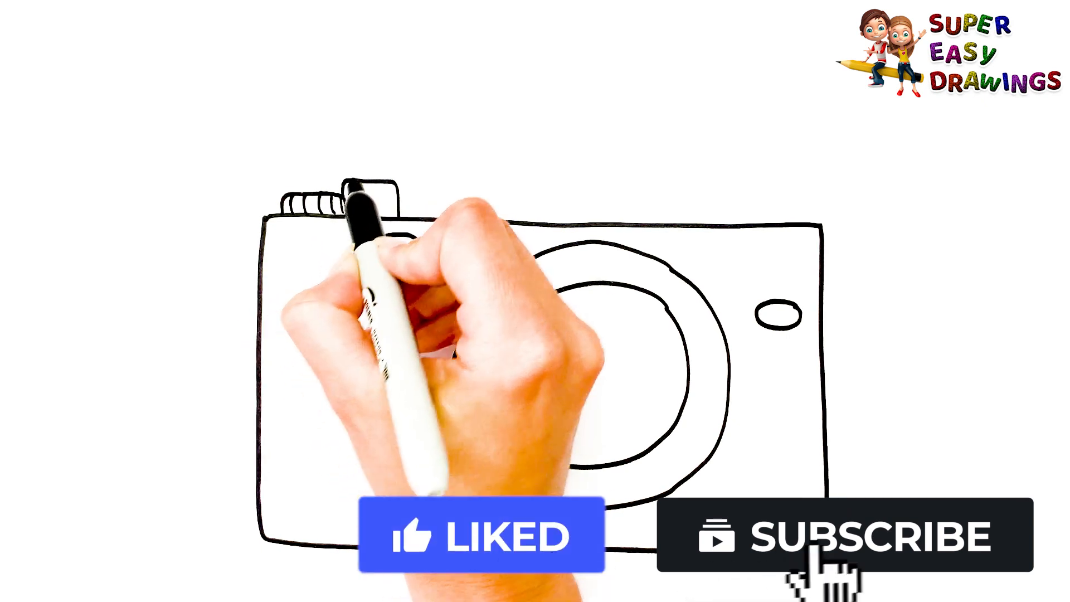
click(843, 536)
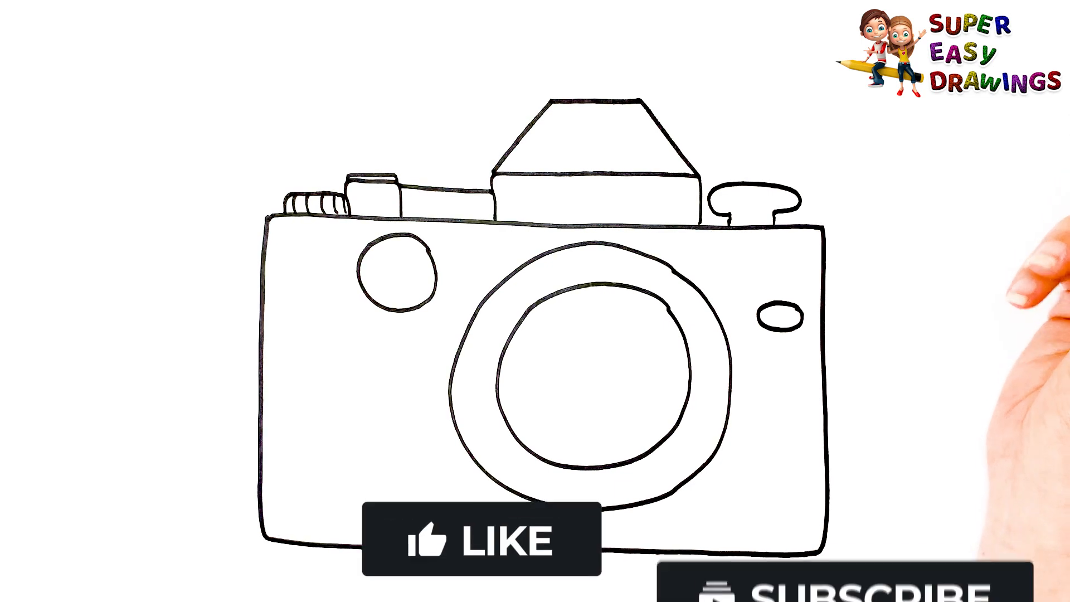
click(479, 539)
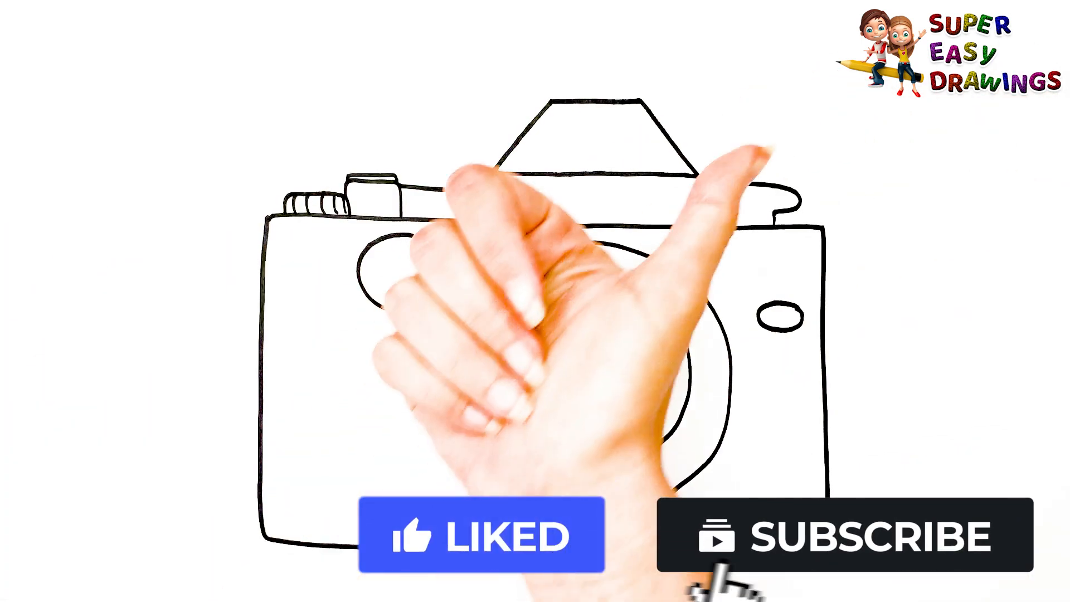